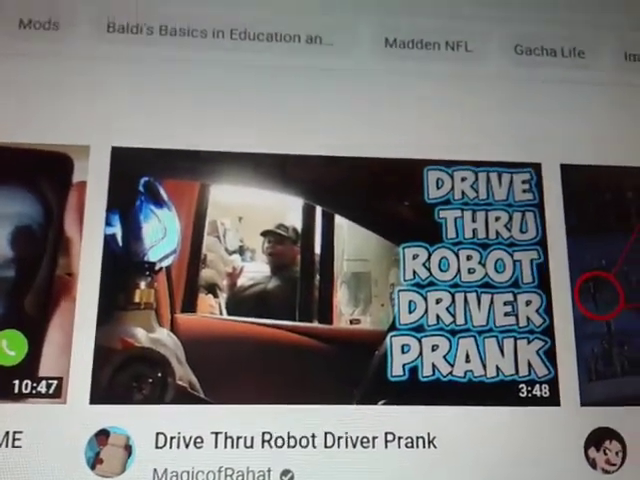
scroll("down", 3)
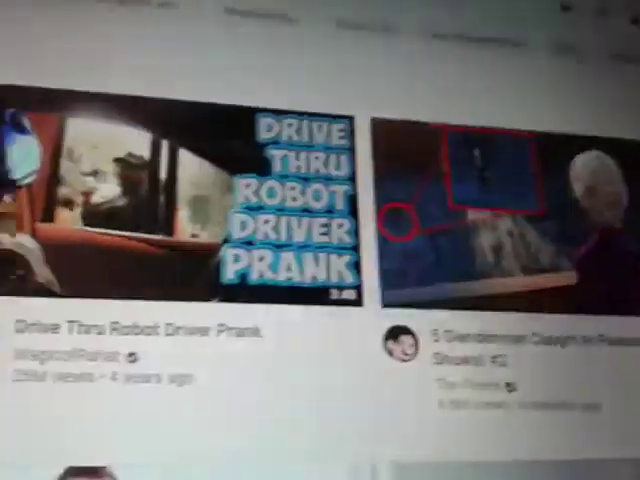